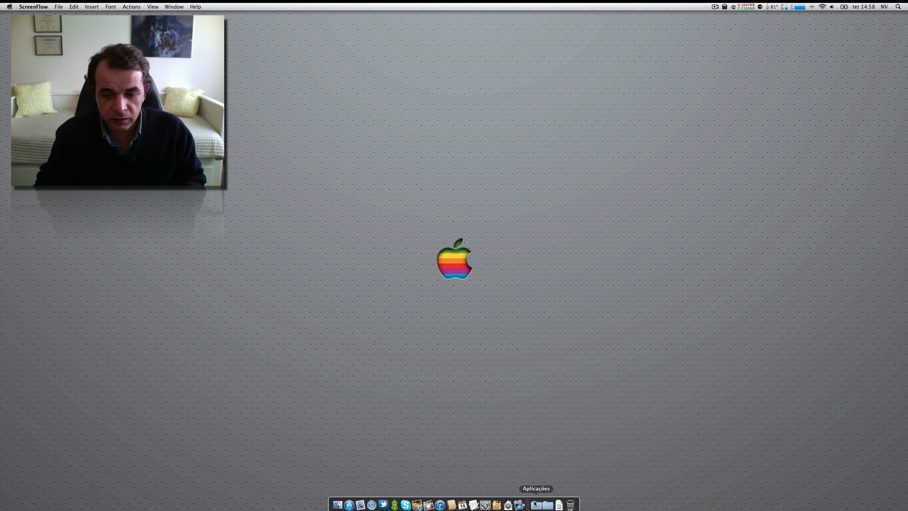
- Launch iExplorer from the Dock's Applications stack, bringing up its name-change notice
left_click(536, 505)
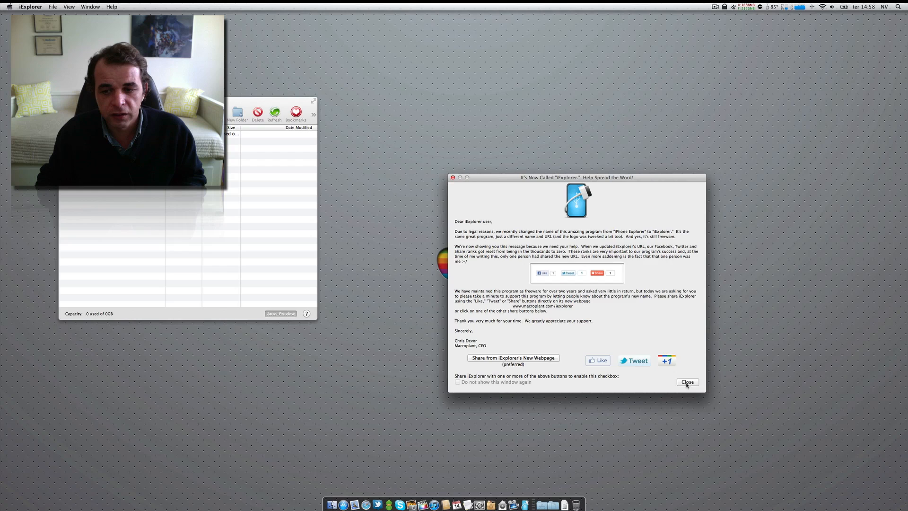
- Close the name-change notice and expand 'iPad de NV' and its Root folder
left_click(686, 382)
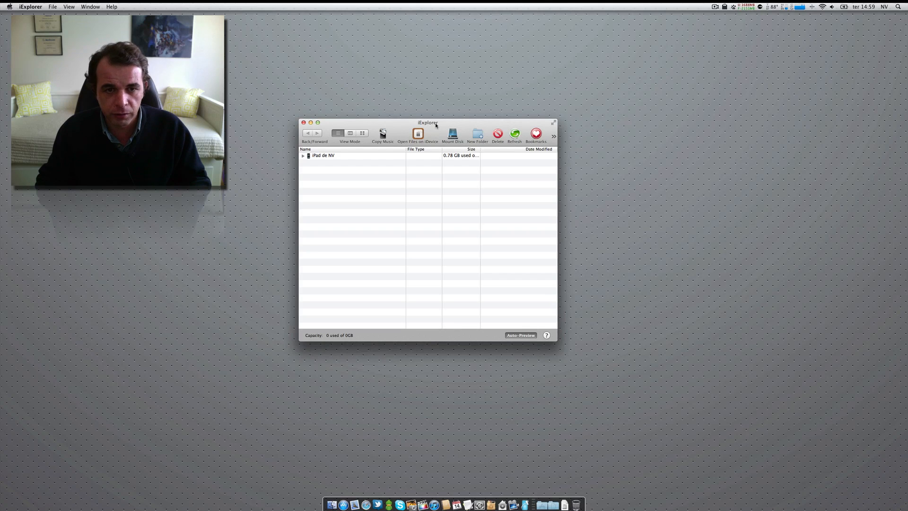
left_click(302, 155)
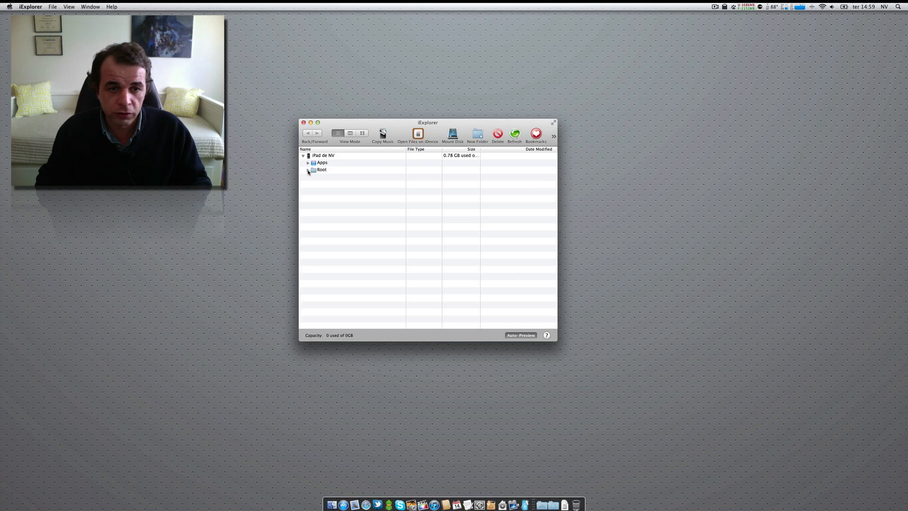
left_click(309, 169)
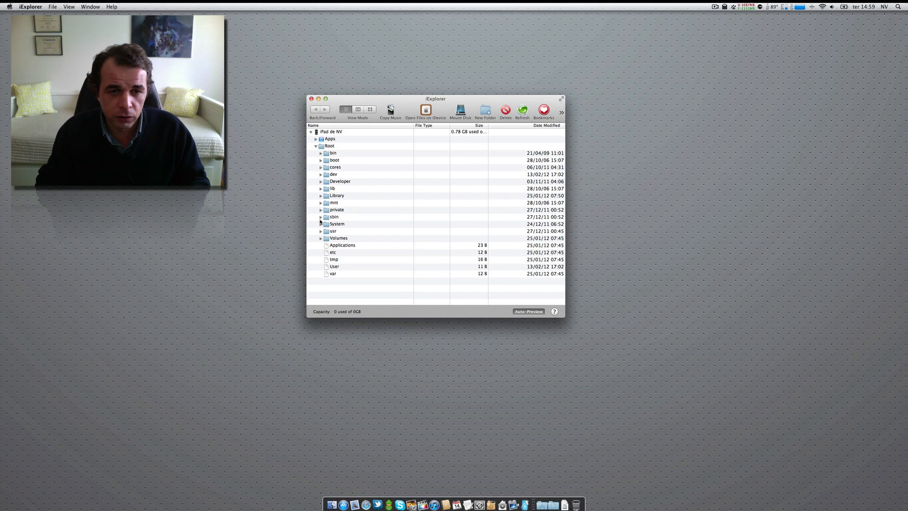
- Expand Root > Library and browse its Activator, Caches, Frameworks, Keychains and Wallpaper items
left_click(321, 196)
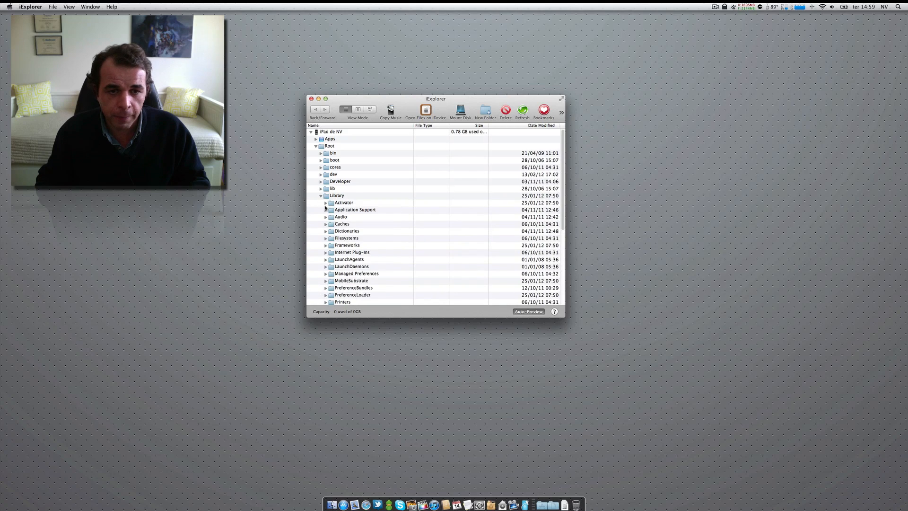
scroll("down", 3)
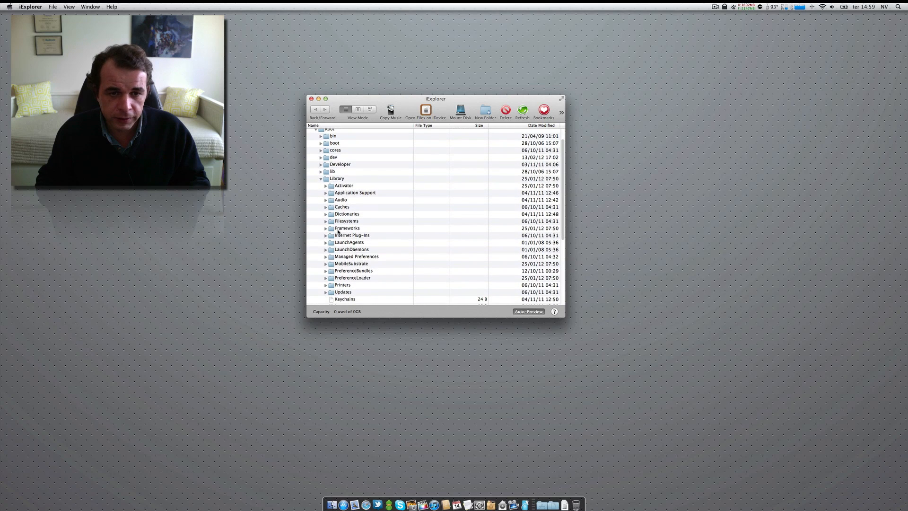
scroll("down", 3)
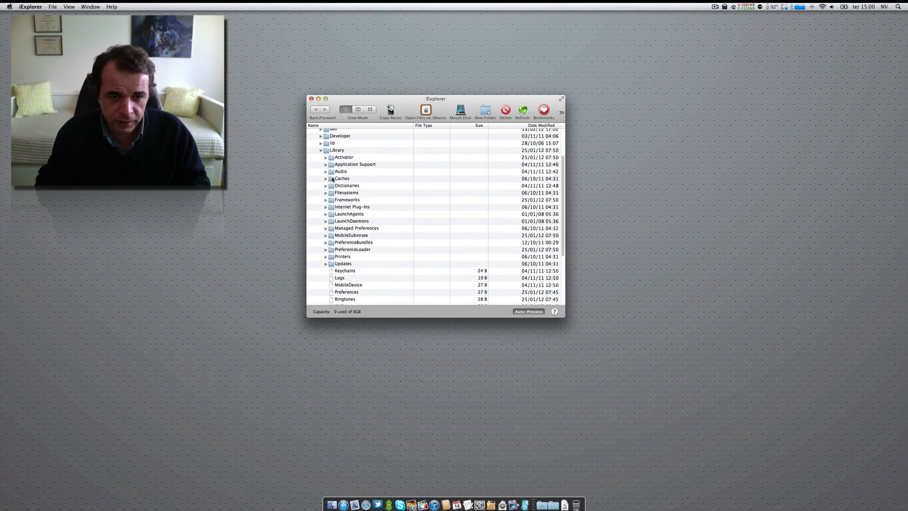
scroll("down", 3)
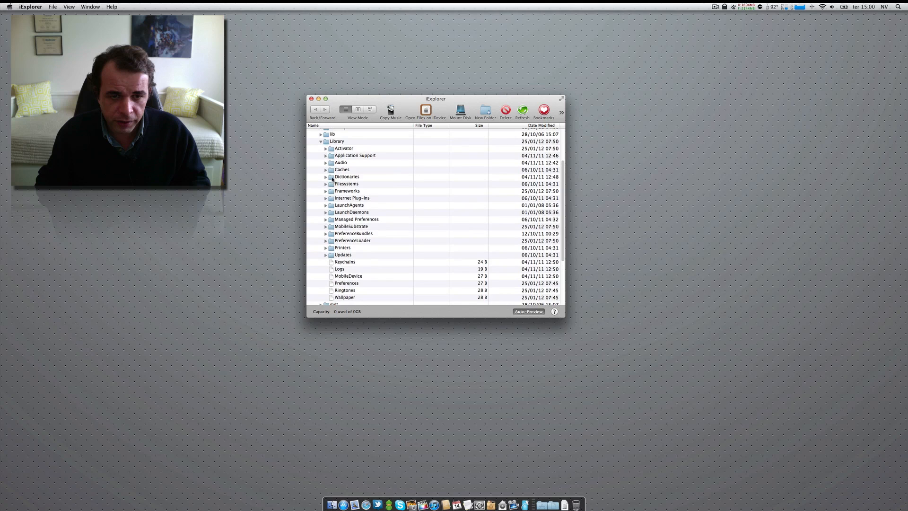
scroll("up", 3)
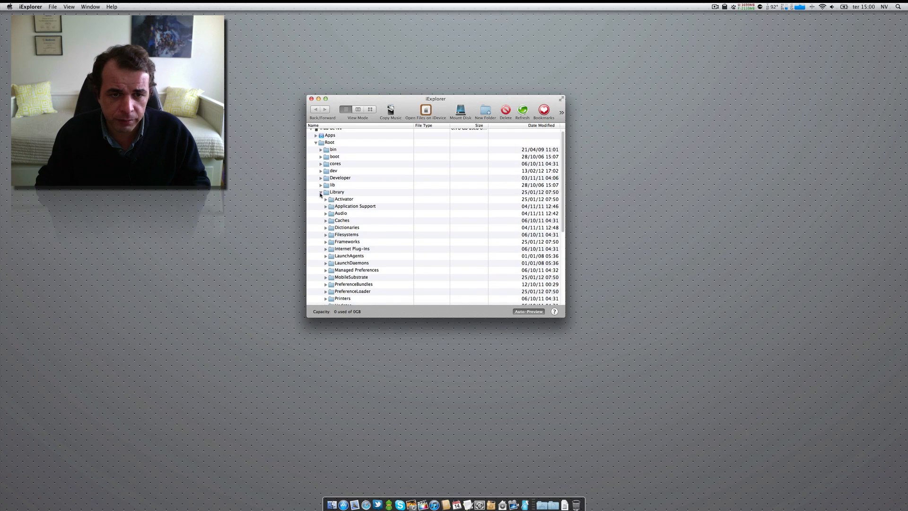
- Collapse Root > Library and expand System > Library > CoreServices to reveal SystemVersion.plist
left_click(321, 192)
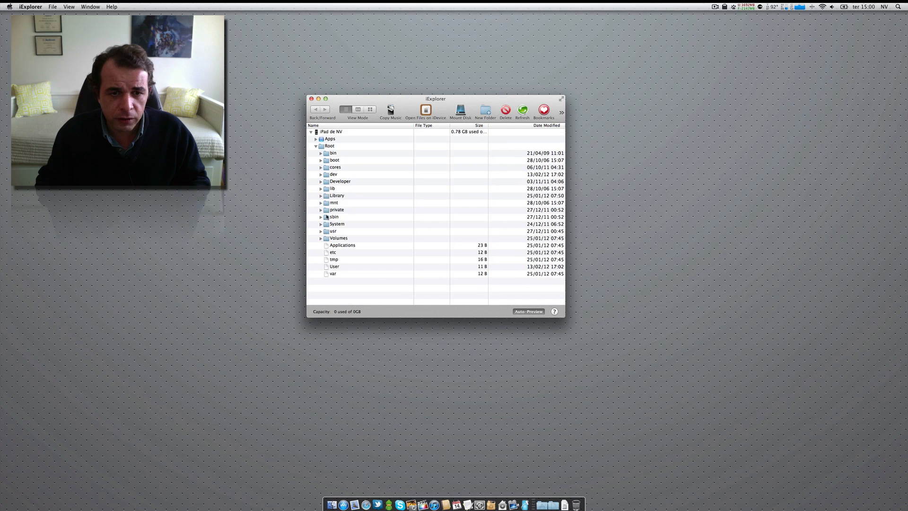
left_click(321, 224)
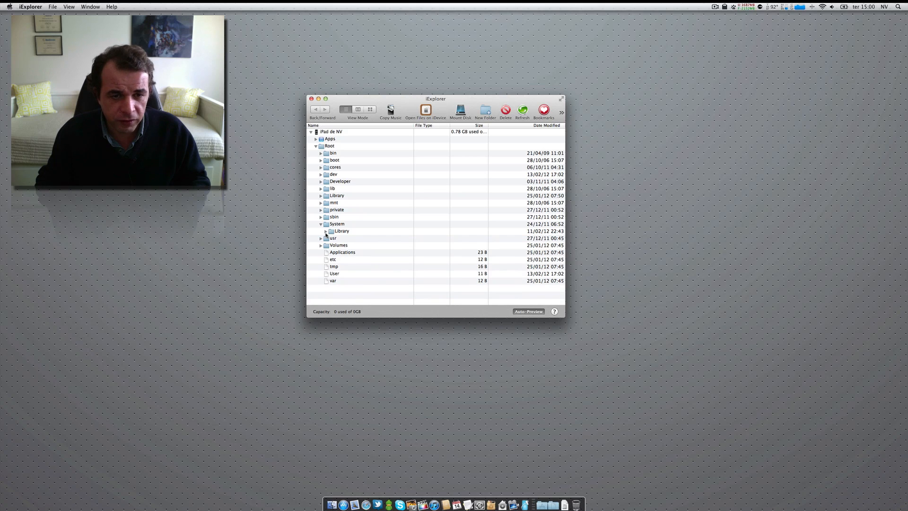
left_click(325, 231)
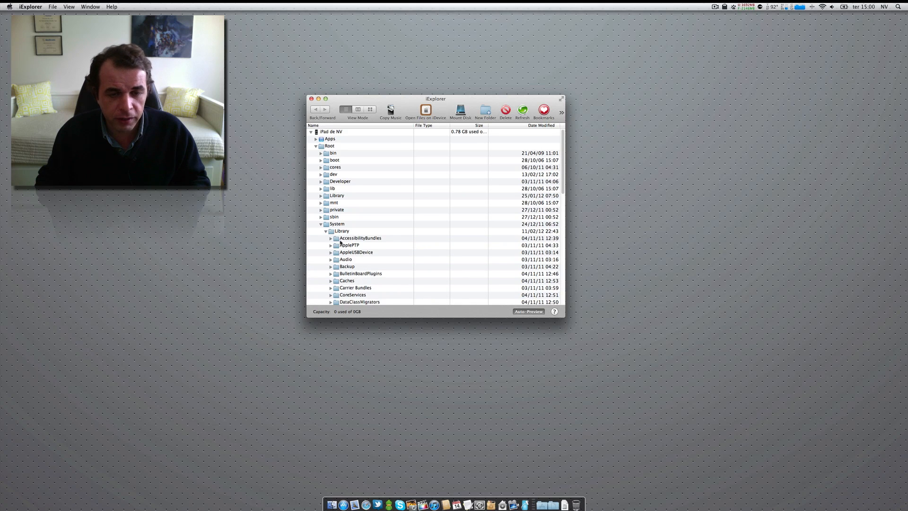
scroll("down", 3)
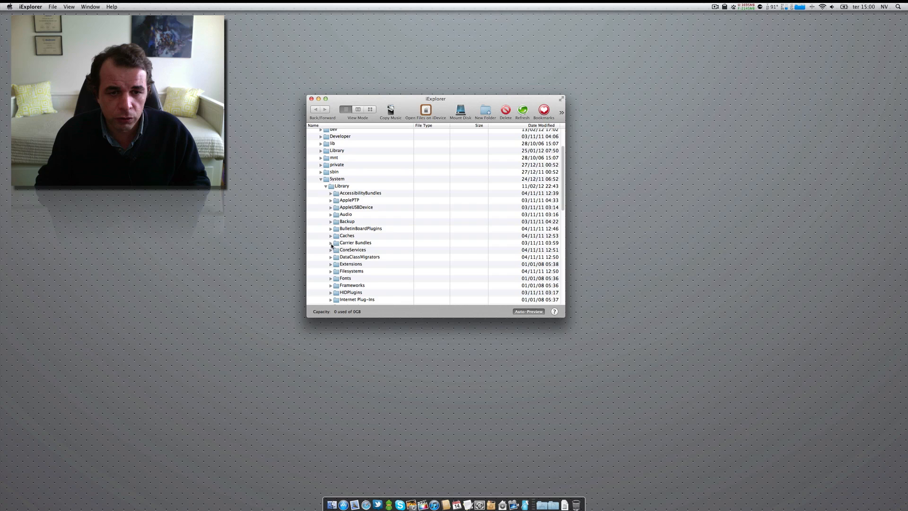
left_click(330, 249)
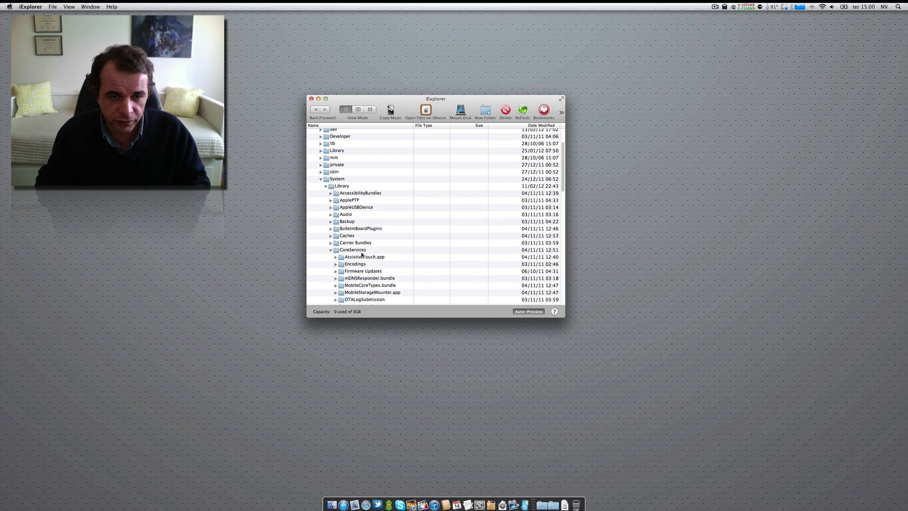
scroll("down", 3)
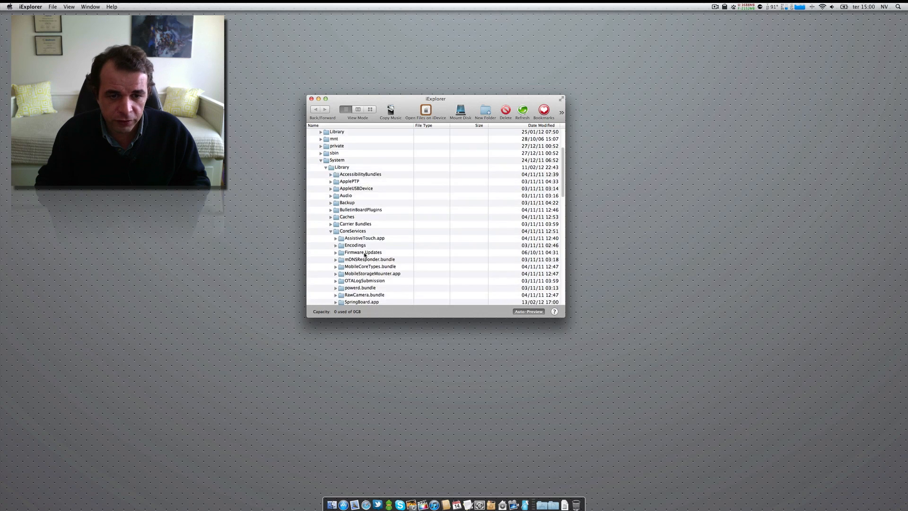
scroll("down", 3)
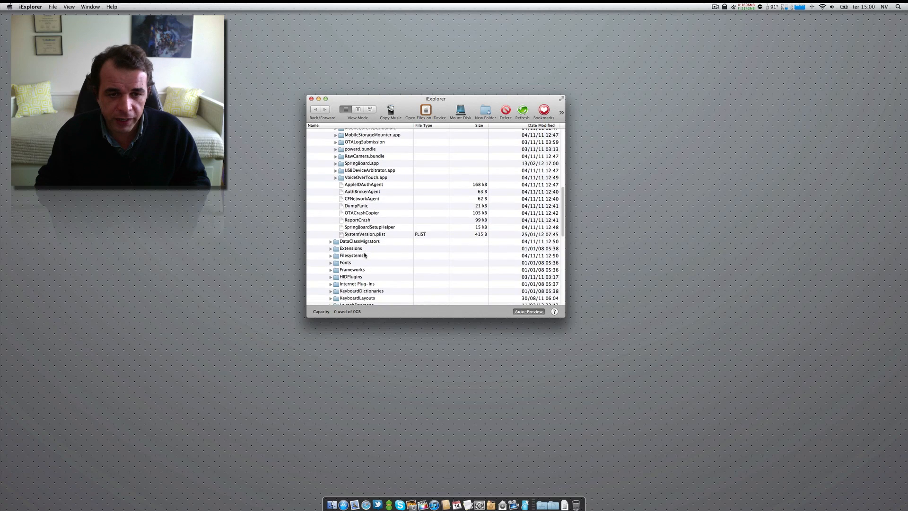
scroll("up", 3)
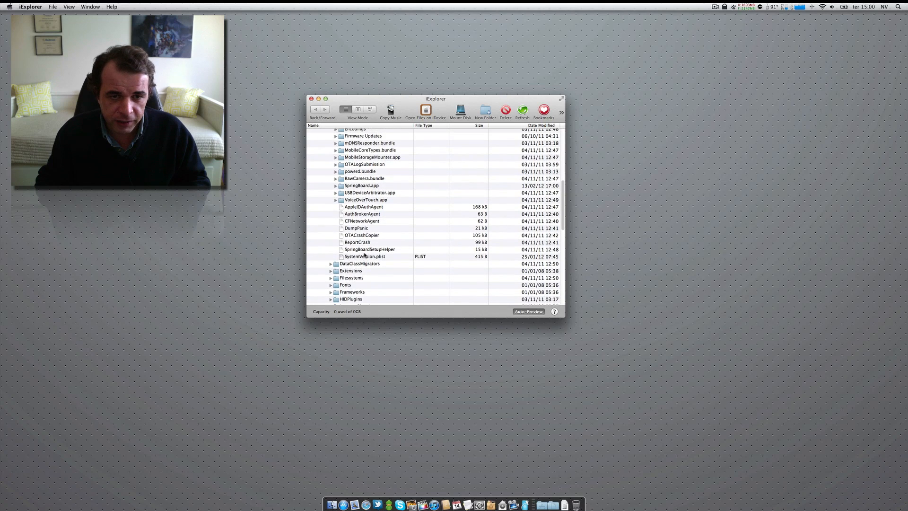
scroll("up", 3)
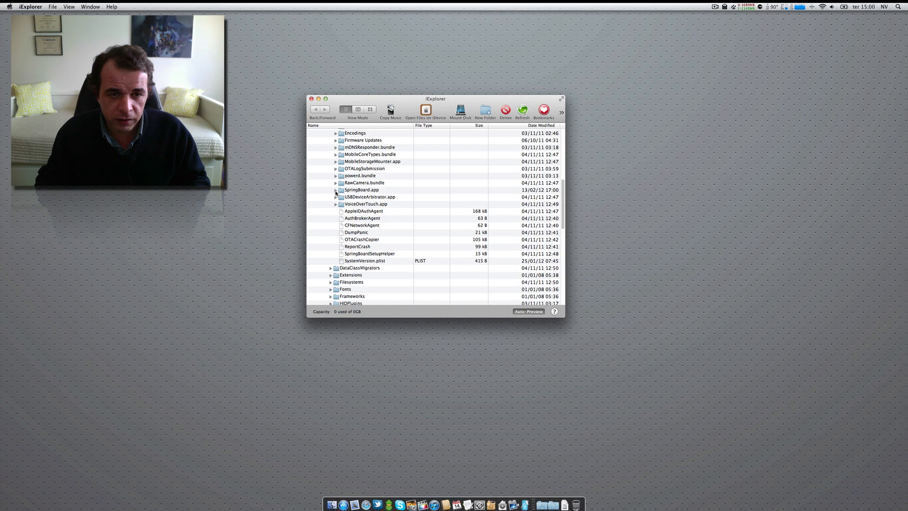
- Expand SpringBoard.app and select K48AP.plist to copy it to the desktop
left_click(336, 190)
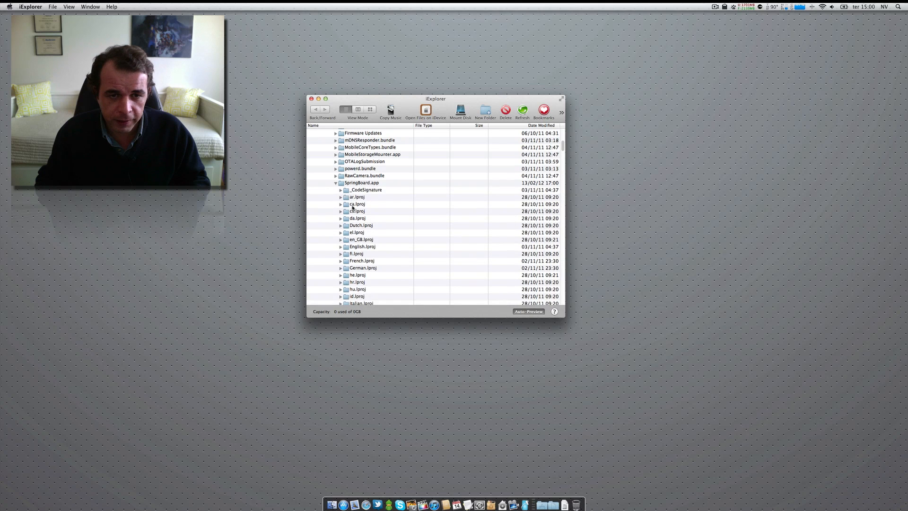
scroll("down", 3)
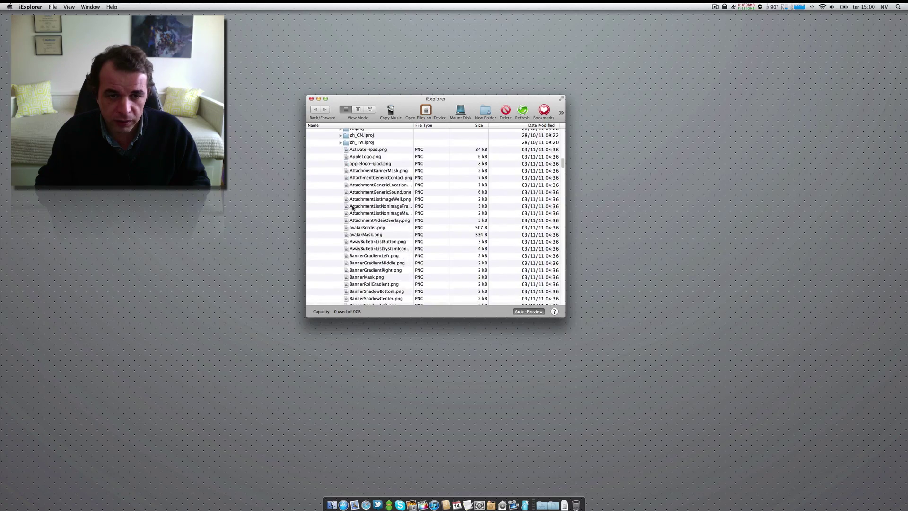
scroll("down", 3)
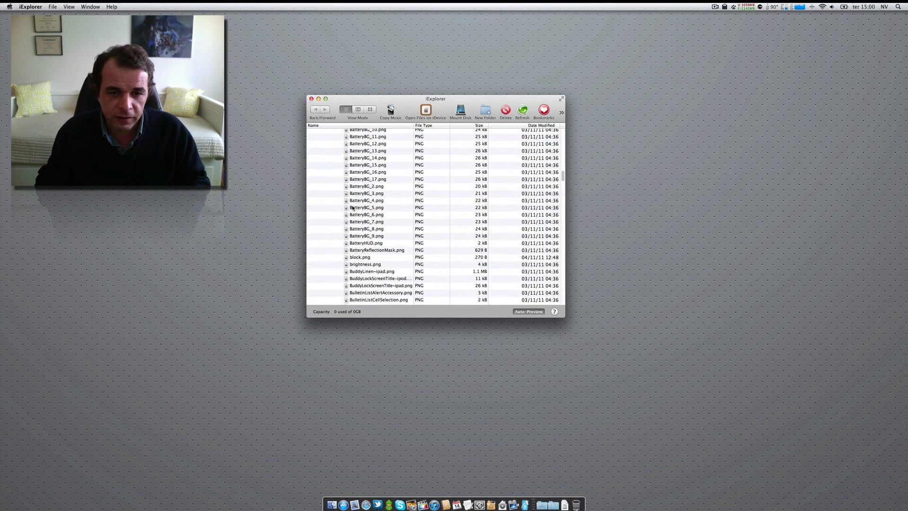
scroll("down", 3)
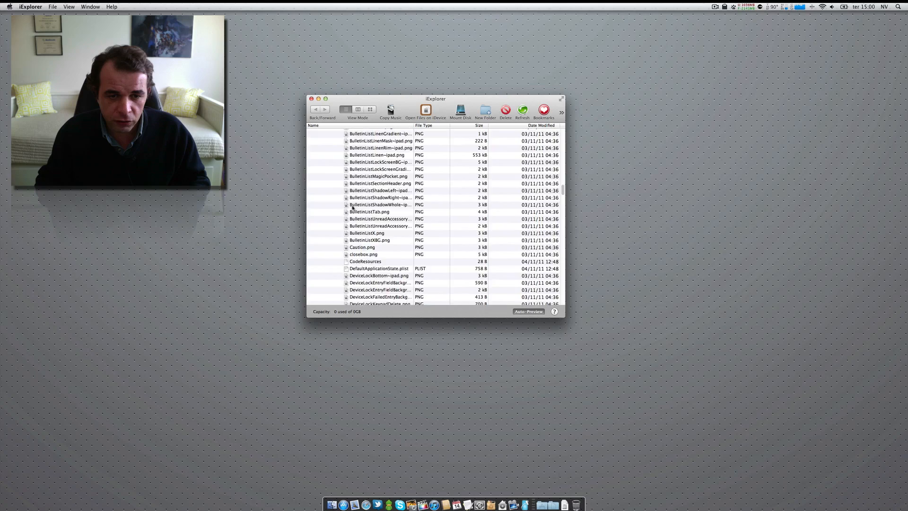
scroll("down", 3)
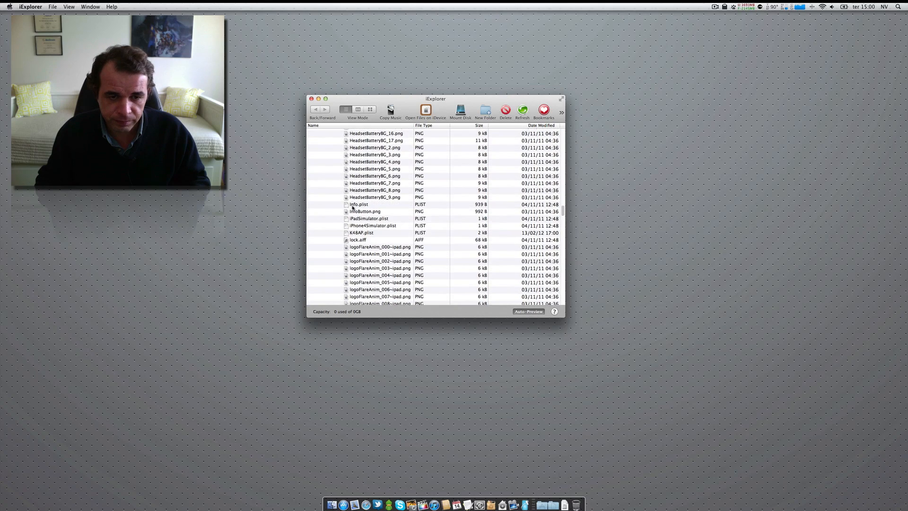
scroll("down", 3)
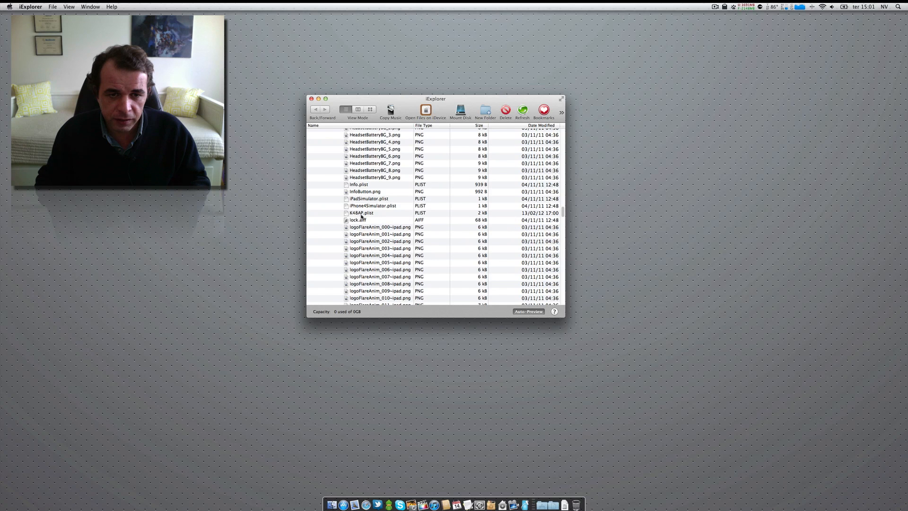
left_click(362, 212)
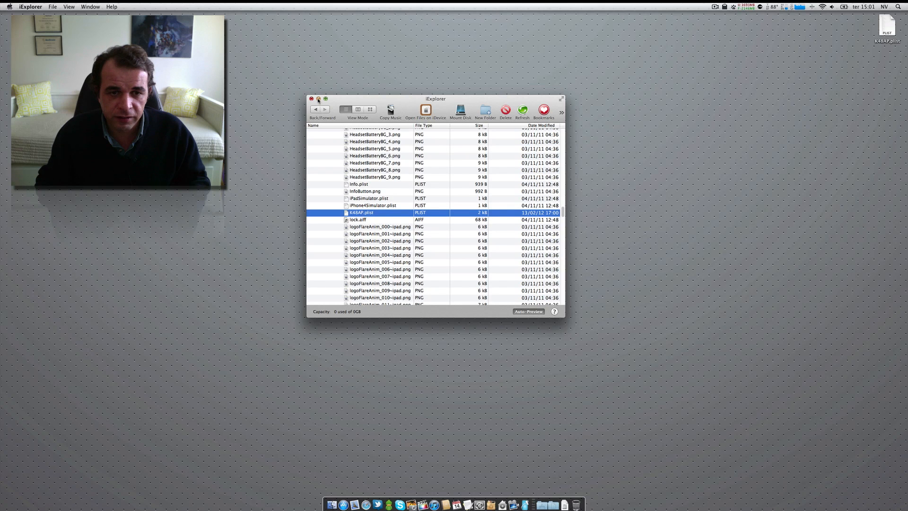
- Close the iExplorer window and launch PlistEdit Pro from the Applications stack
left_click(312, 98)
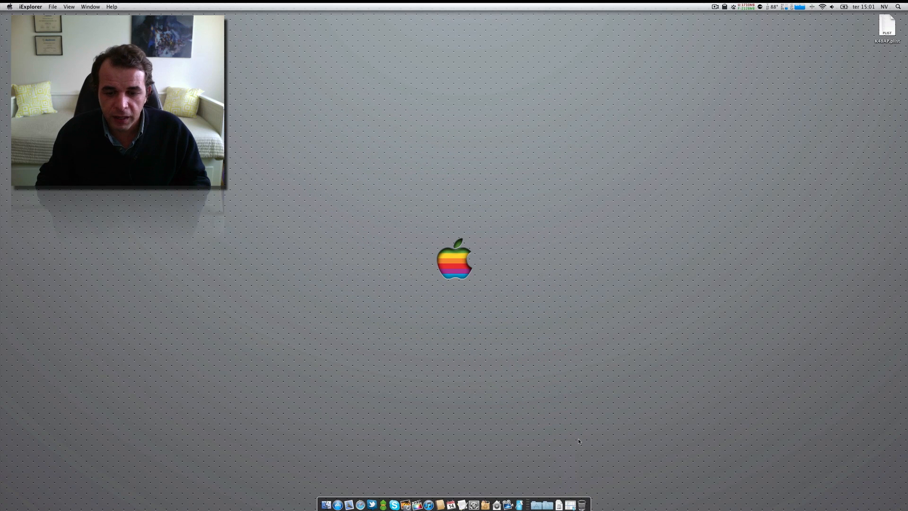
mouse_move(535, 505)
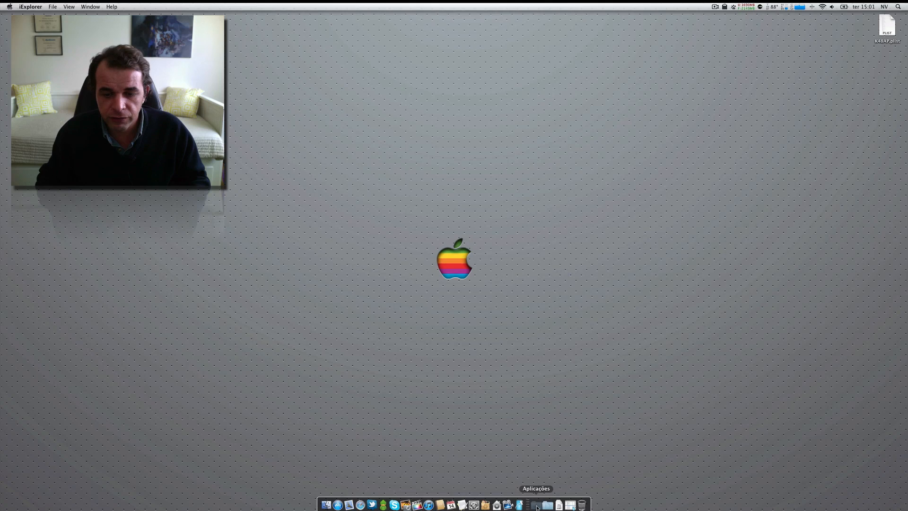
left_click(536, 504)
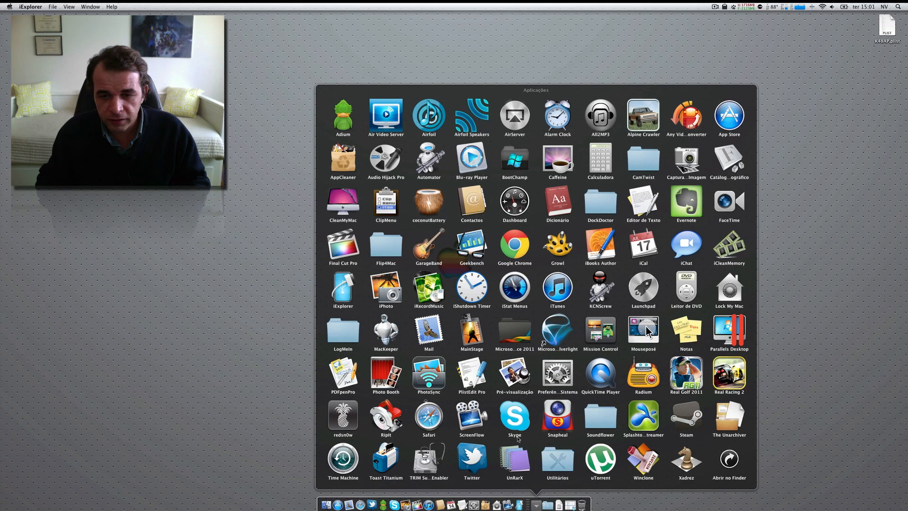
left_click(559, 504)
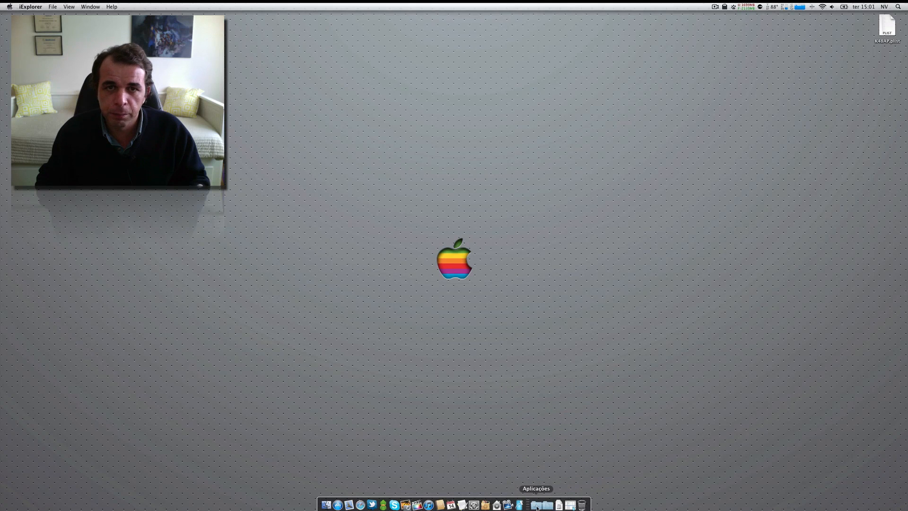
left_click(536, 504)
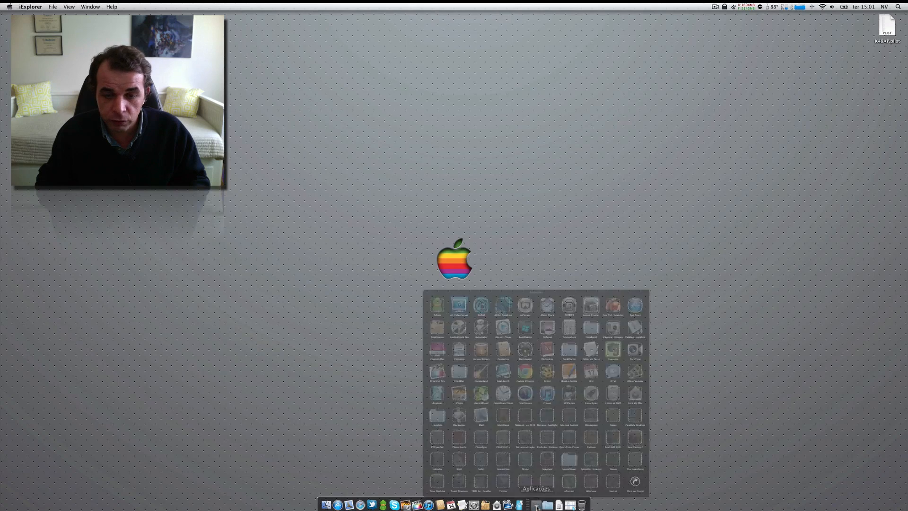
left_click(535, 505)
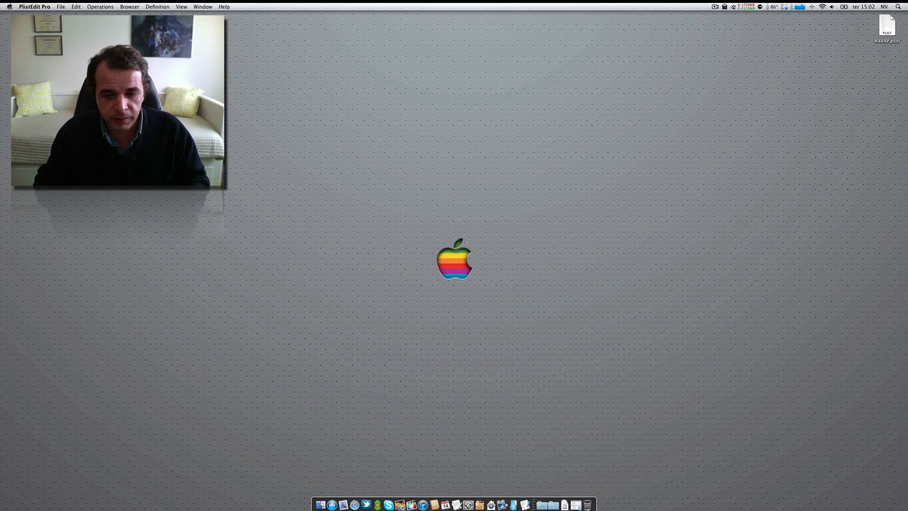
- Quit PlistEdit Pro from the Dock, then open desktop K48AP.plist with PlistEdit Pro
right_click(523, 505)
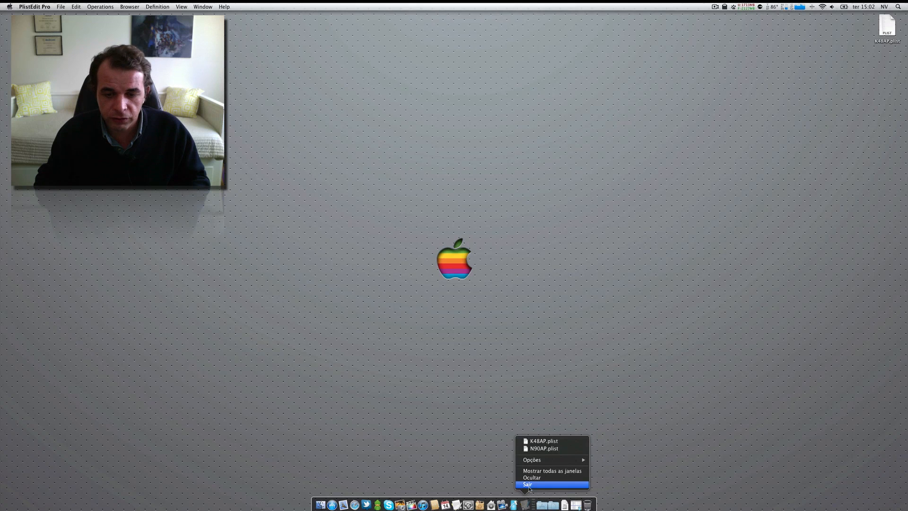
left_click(527, 485)
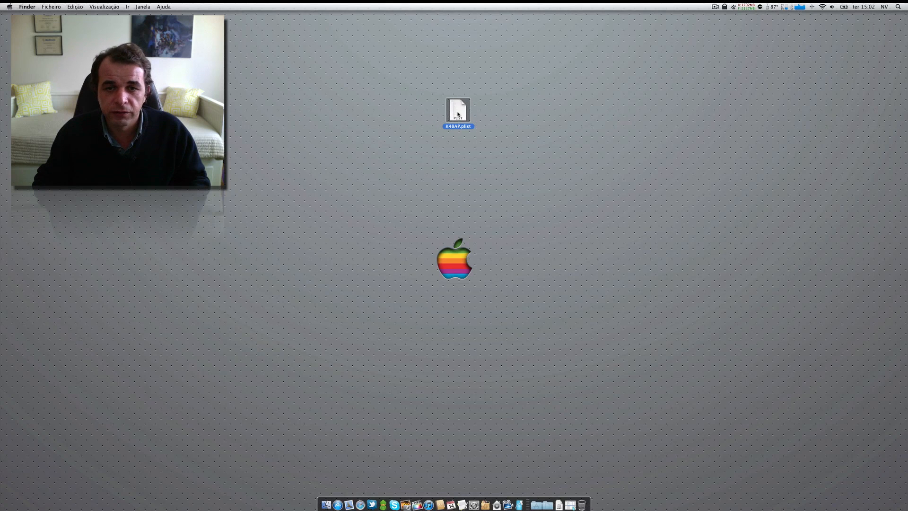
mouse_move(358, 187)
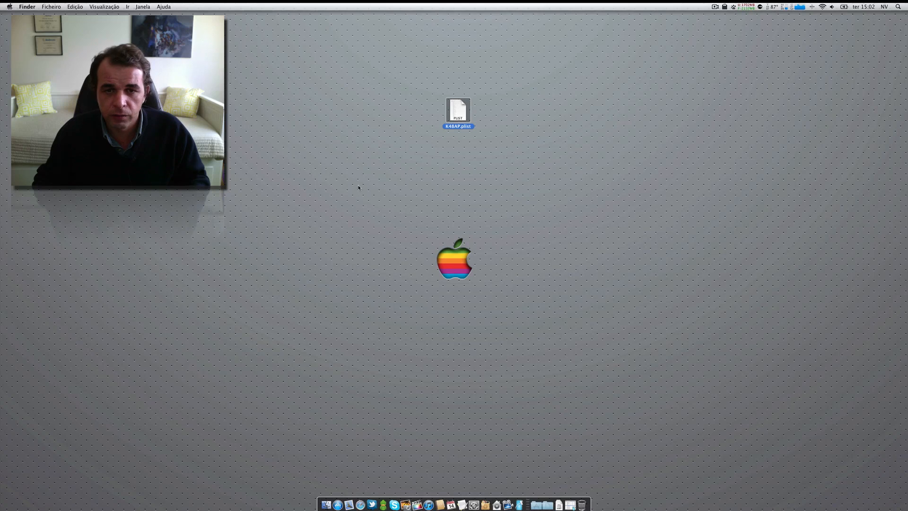
mouse_move(431, 134)
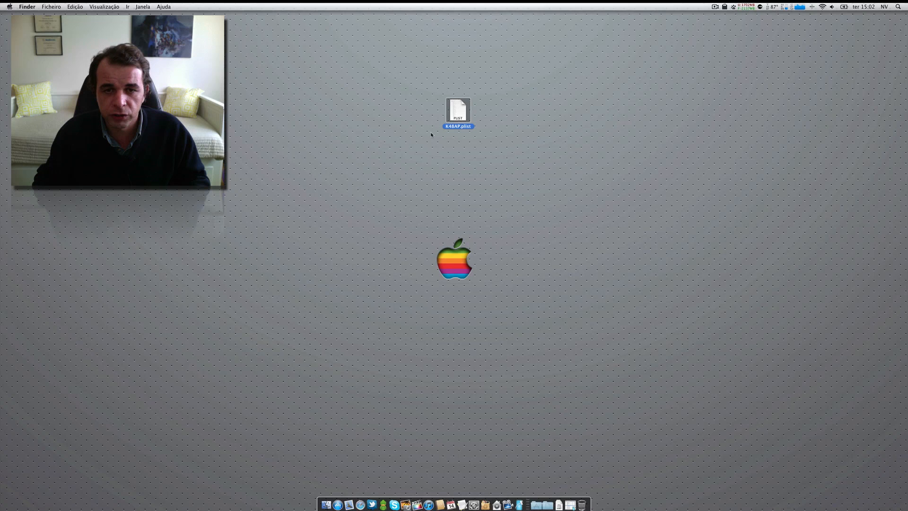
right_click(457, 110)
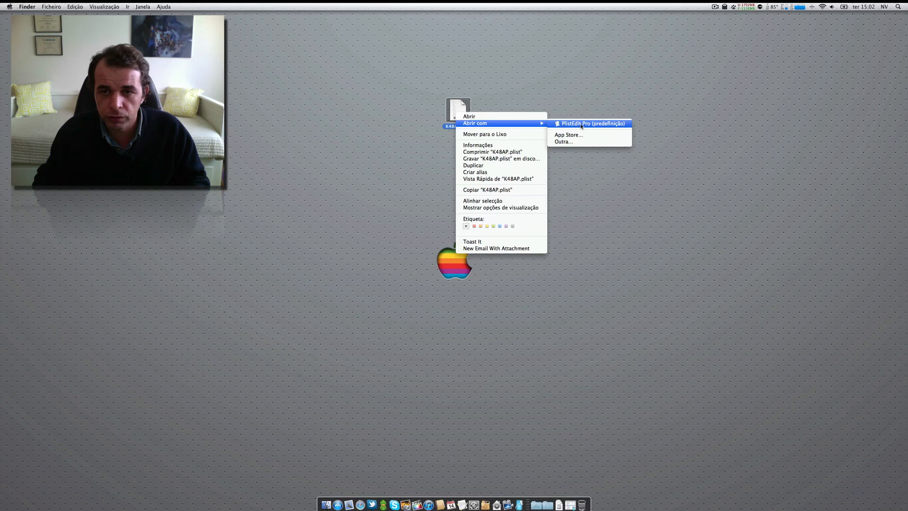
left_click(591, 124)
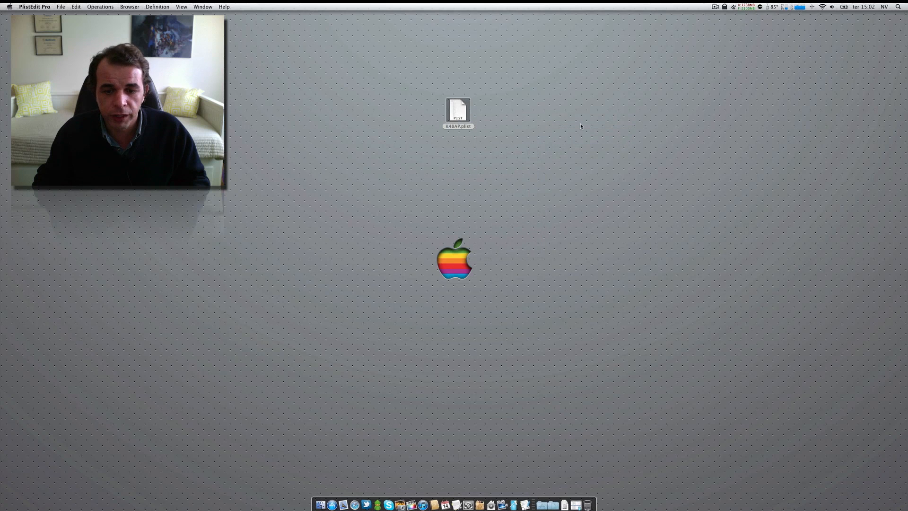
- Expand the capabilities dictionary and scroll through keys like gamekit, ipad and multitasking
double_click(457, 110)
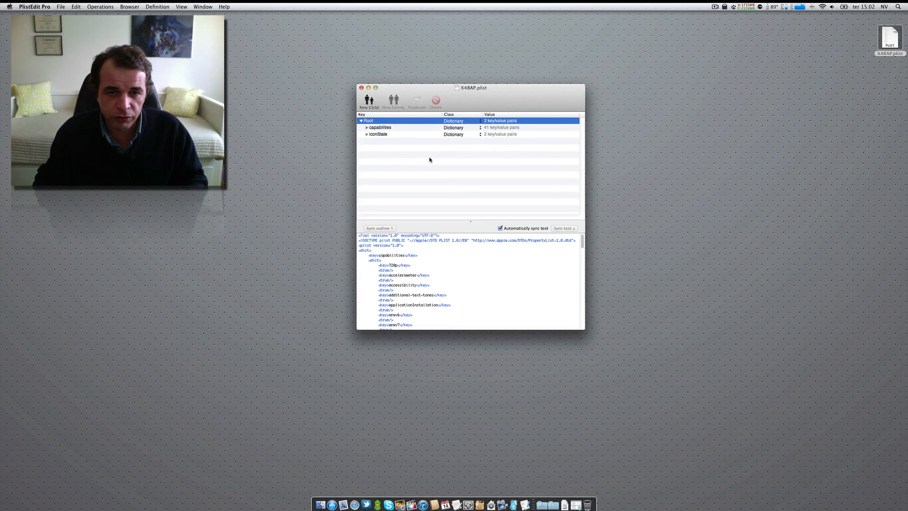
mouse_move(477, 101)
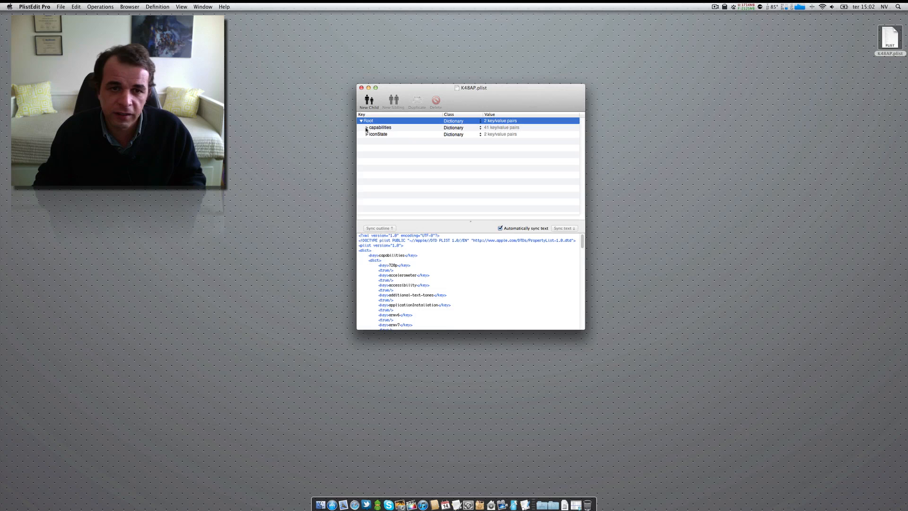
left_click(367, 127)
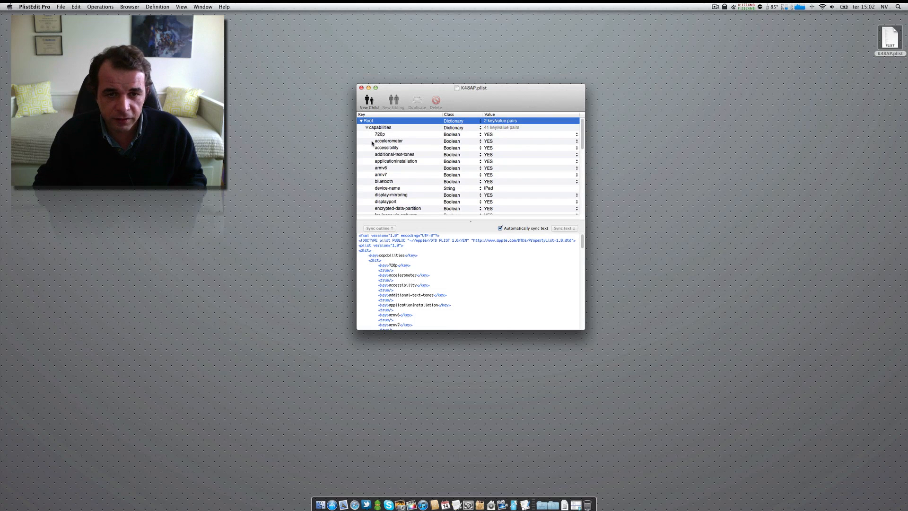
scroll("down", 3)
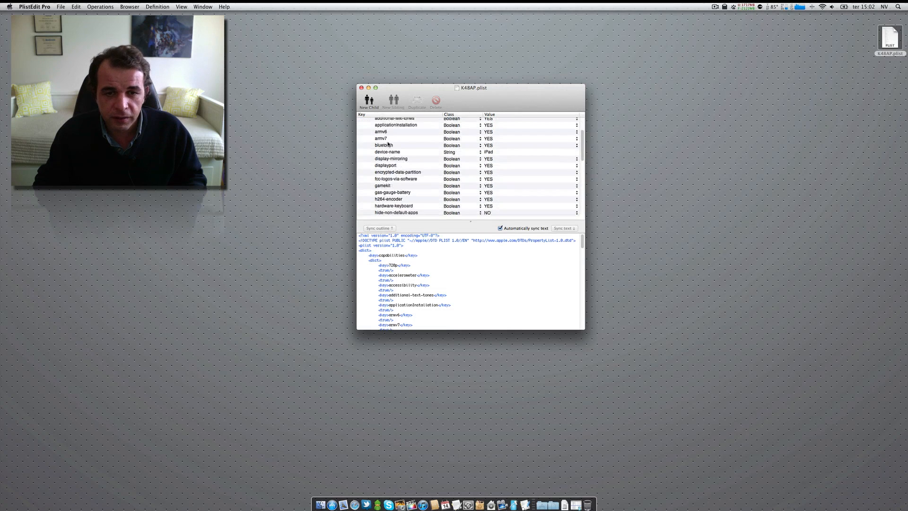
scroll("down", 3)
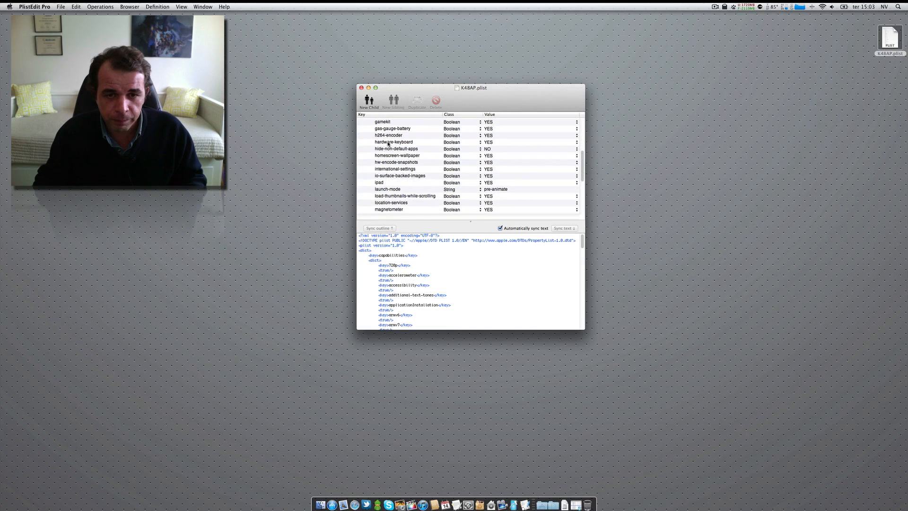
scroll("down", 3)
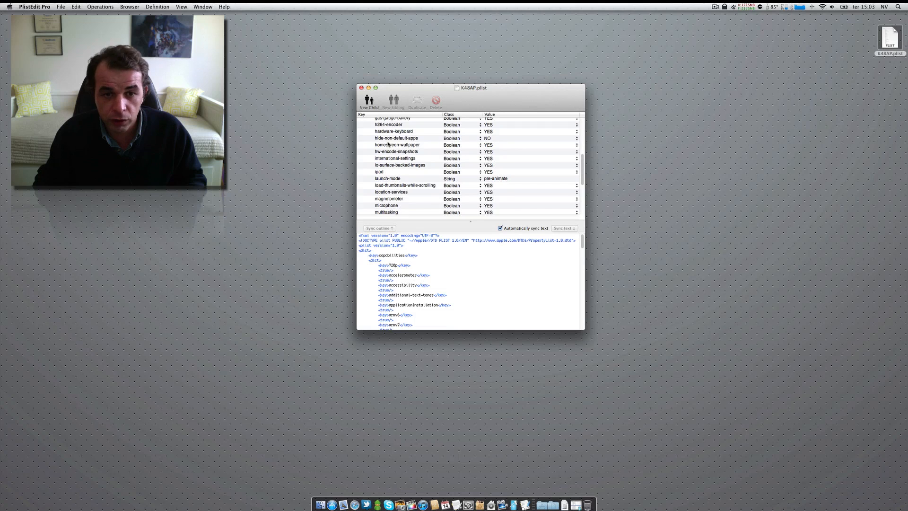
scroll("down", 3)
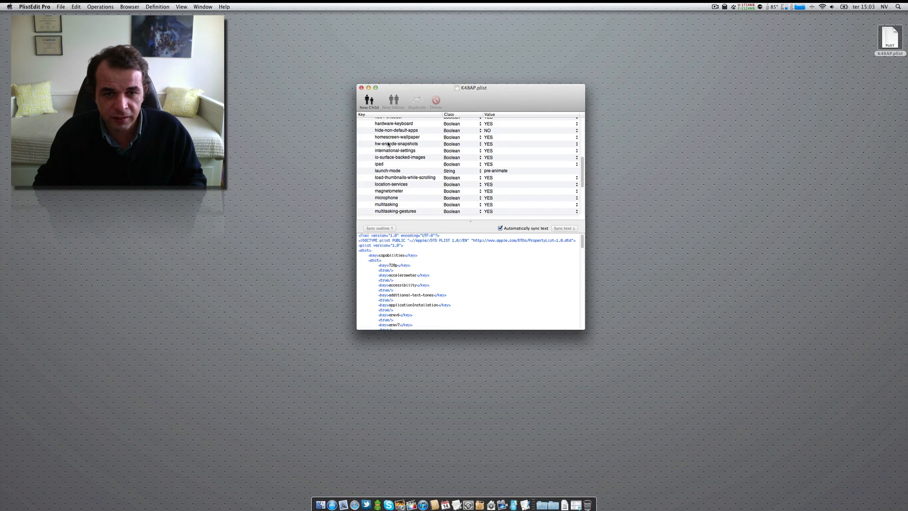
scroll("down", 3)
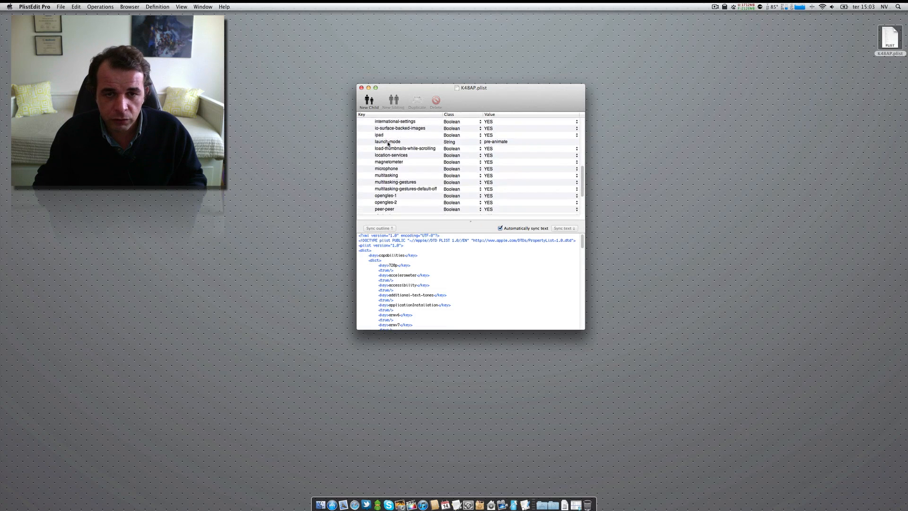
scroll("down", 3)
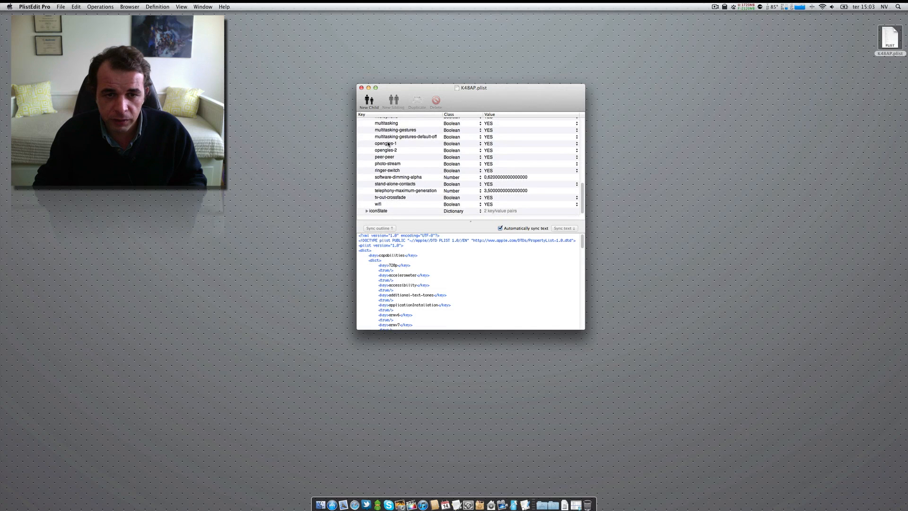
scroll("up", 3)
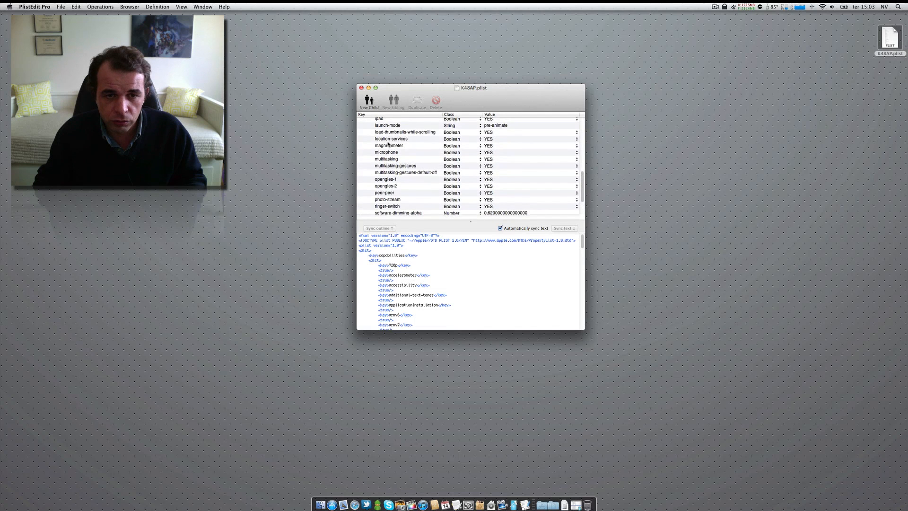
scroll("up", 3)
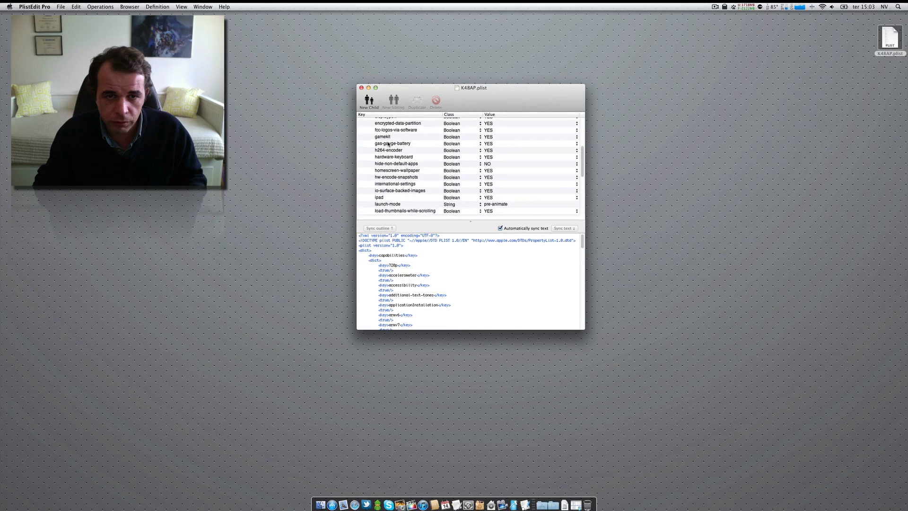
scroll("up", 3)
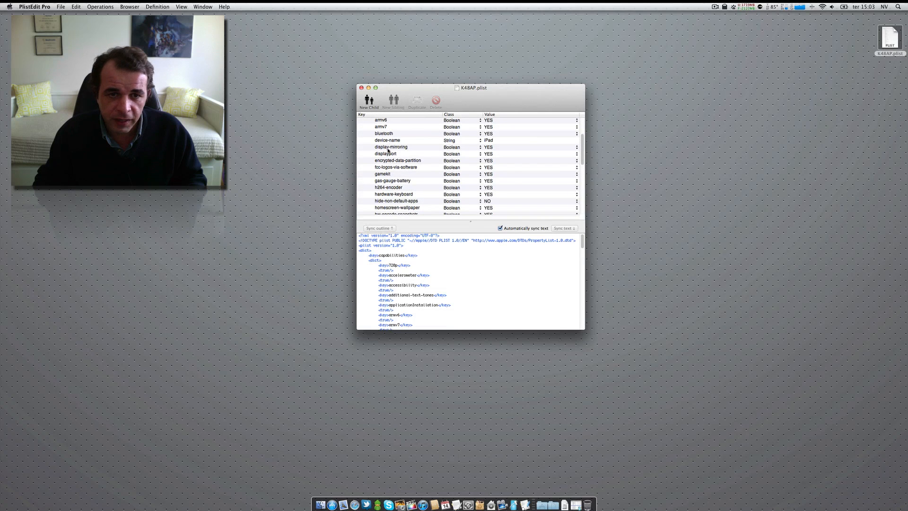
left_click(391, 147)
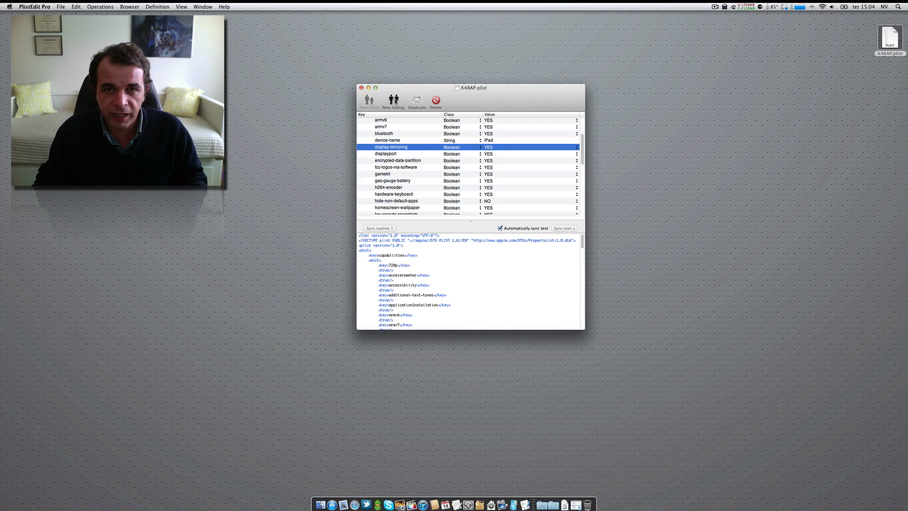
mouse_move(392, 100)
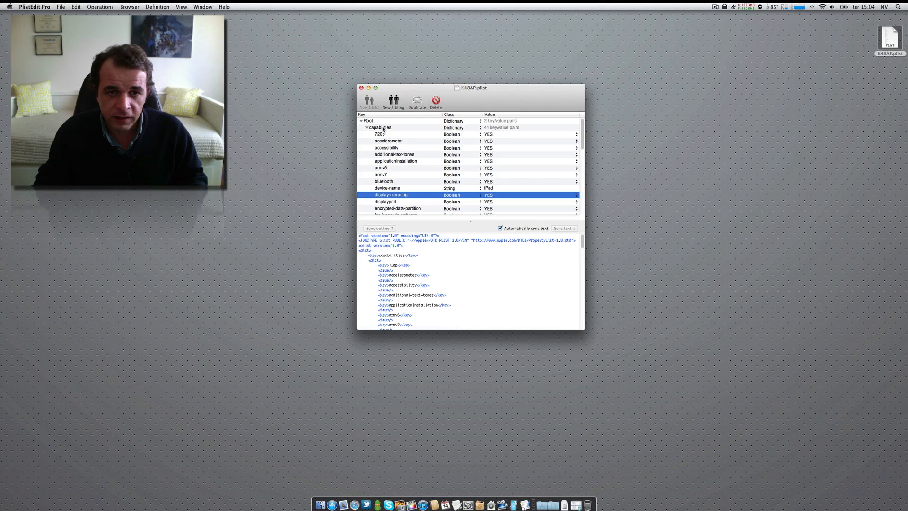
left_click(380, 127)
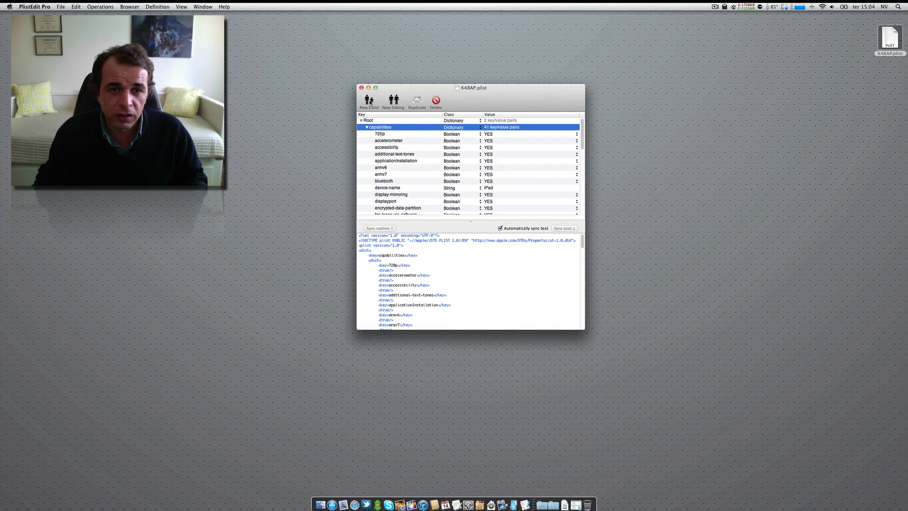
left_click(369, 100)
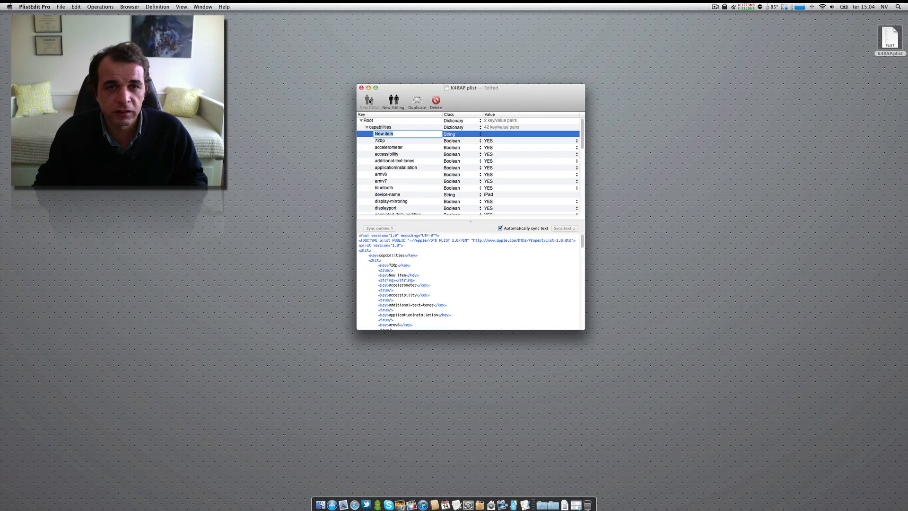
mouse_move(411, 134)
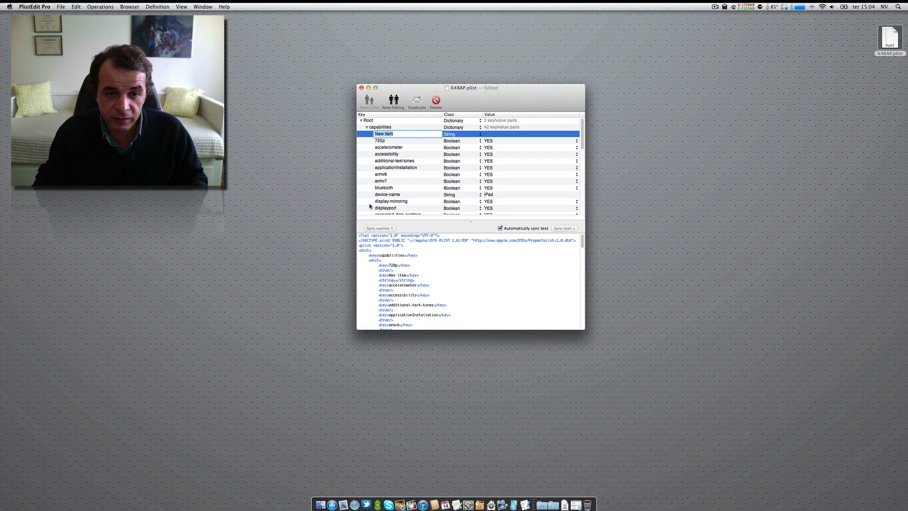
left_click(391, 201)
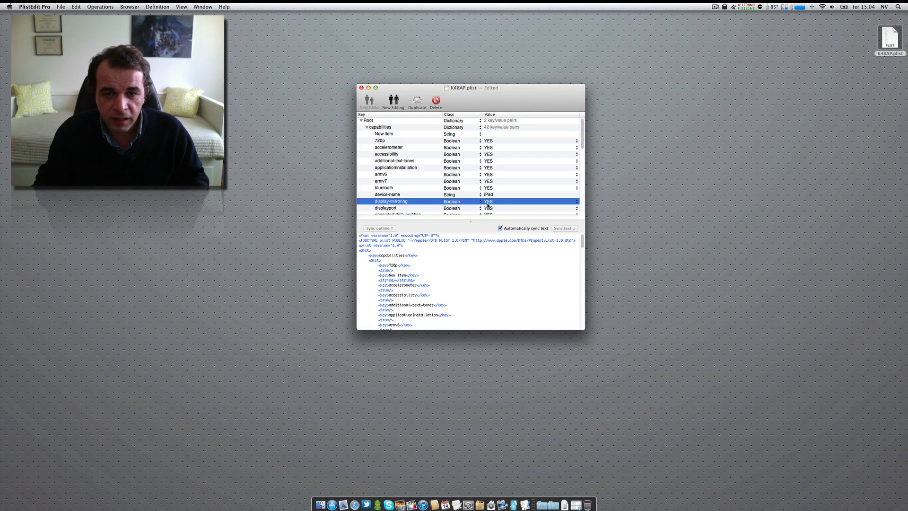
left_click(460, 201)
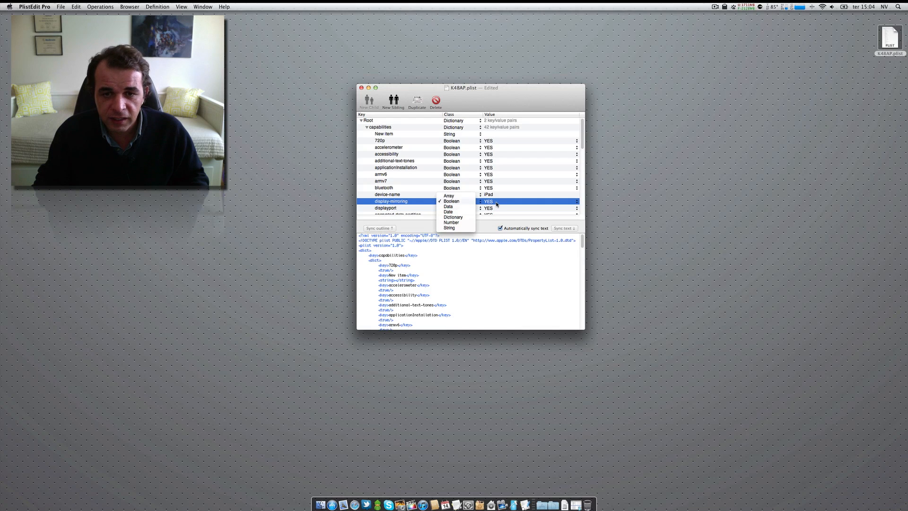
left_click(451, 202)
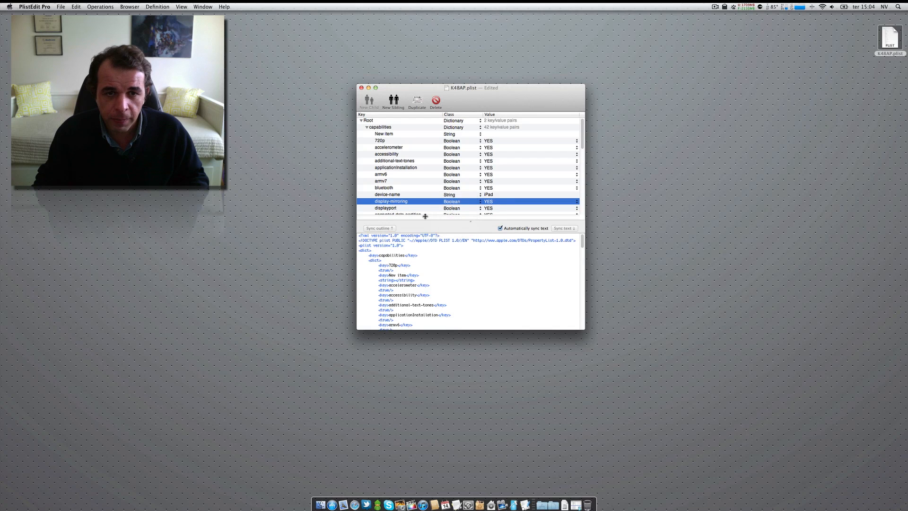
left_click(384, 134)
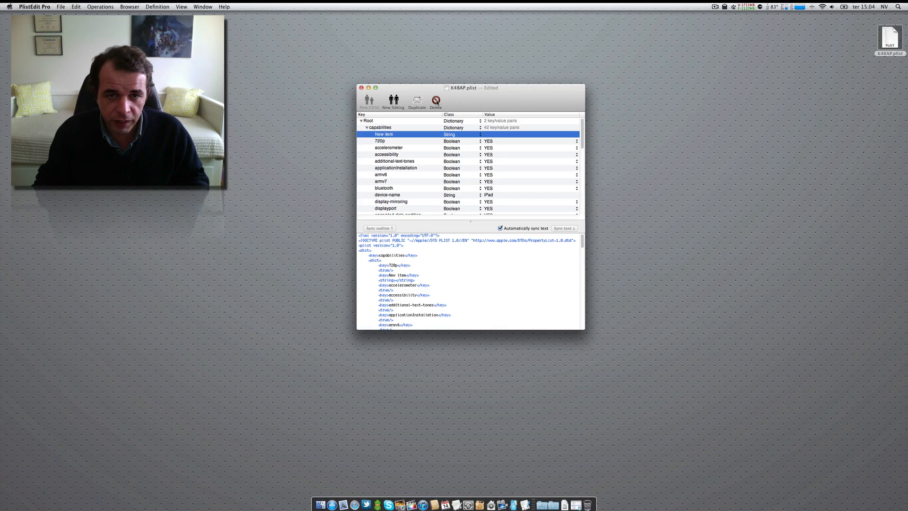
left_click(435, 102)
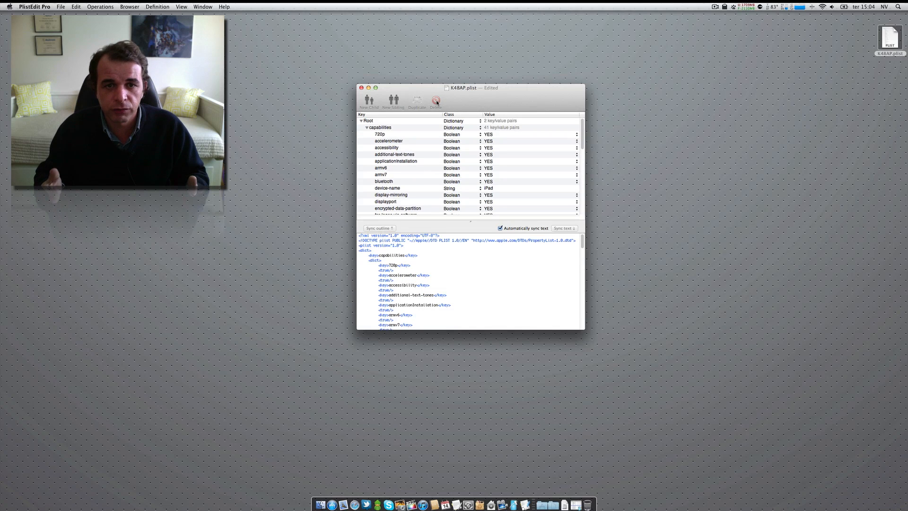
- Select capabilities, then the display-mirroring key, and close the K48AP.plist window
left_click(380, 127)
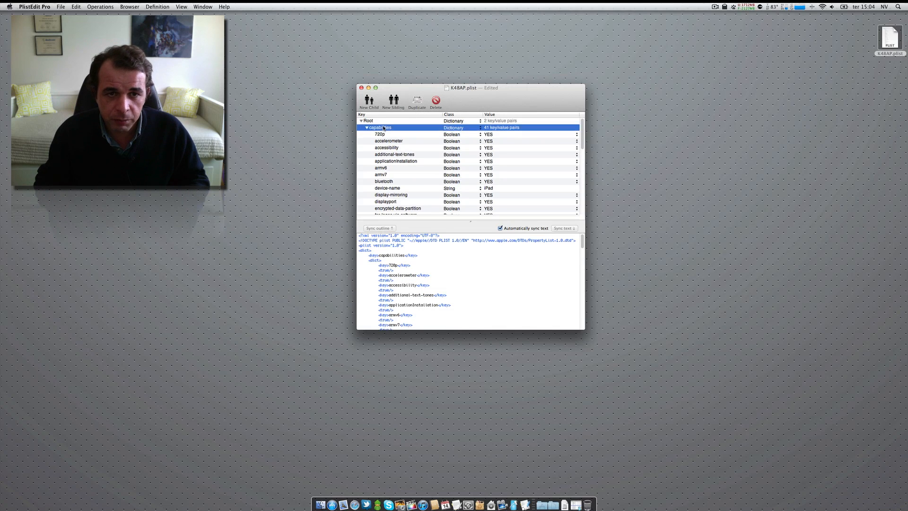
mouse_move(368, 101)
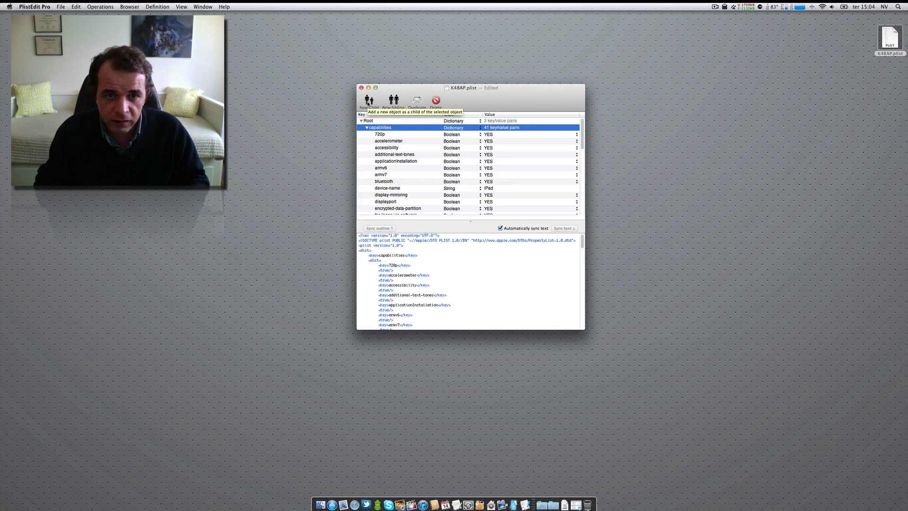
scroll("down", 3)
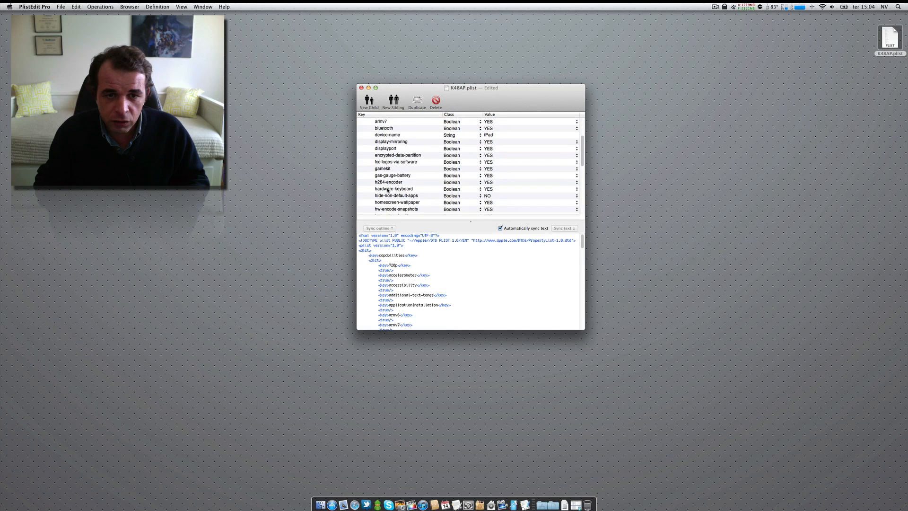
scroll("down", 3)
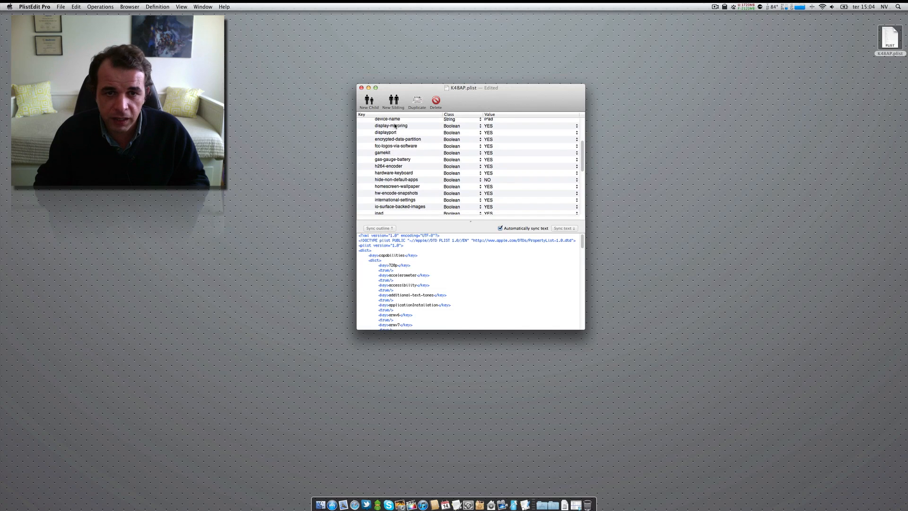
left_click(405, 126)
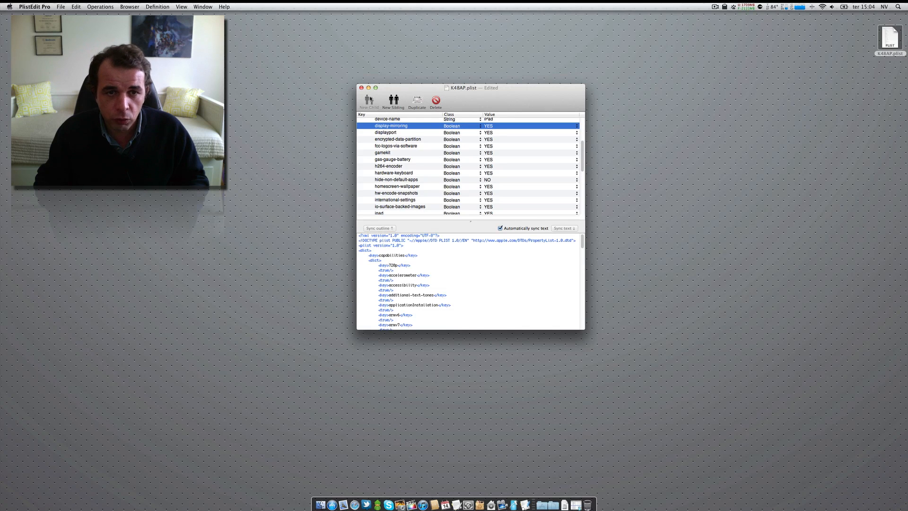
left_click(361, 88)
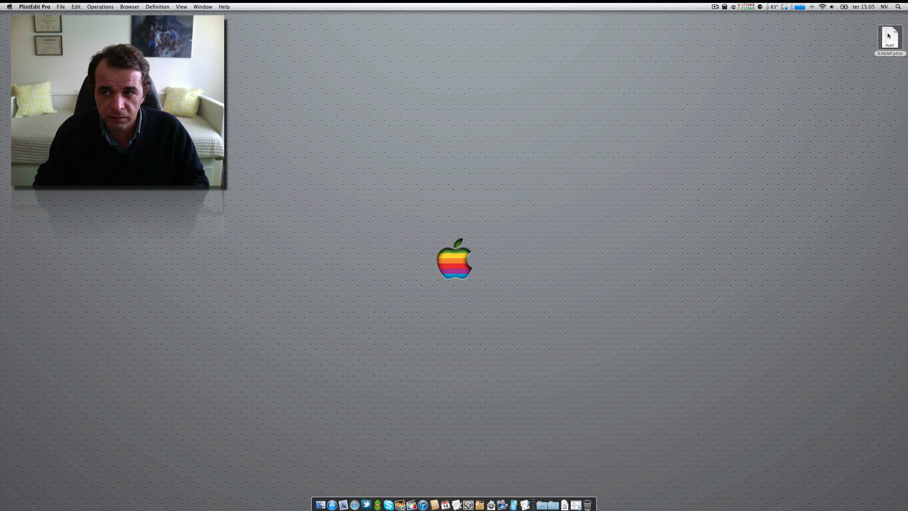
- Select the edited K48AP.plist file on the desktop
left_click(886, 33)
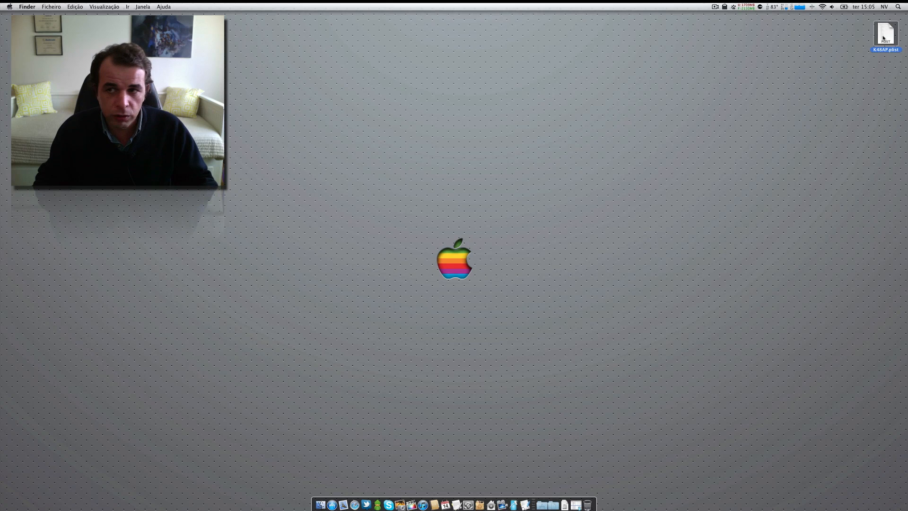
mouse_move(543, 504)
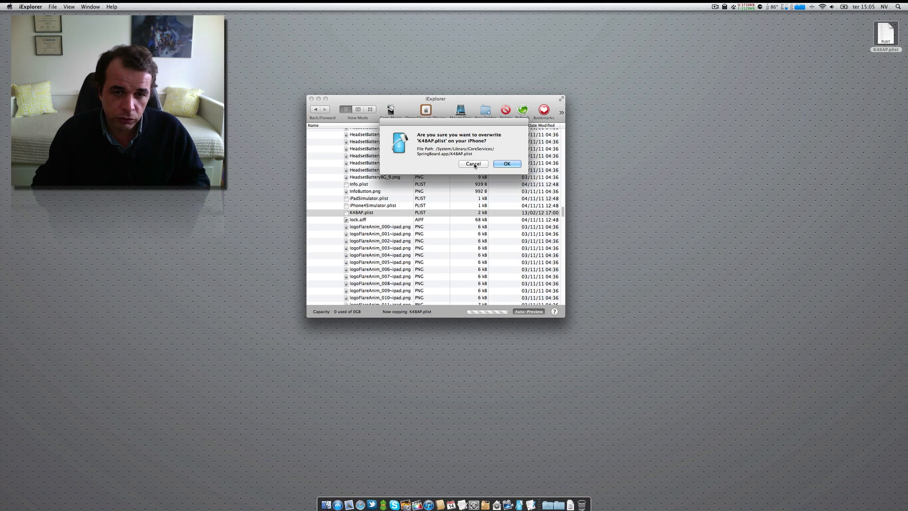
- Confirm overwriting K48AP.plist on the iPad, then bring up actions for the desktop copy
left_click(506, 164)
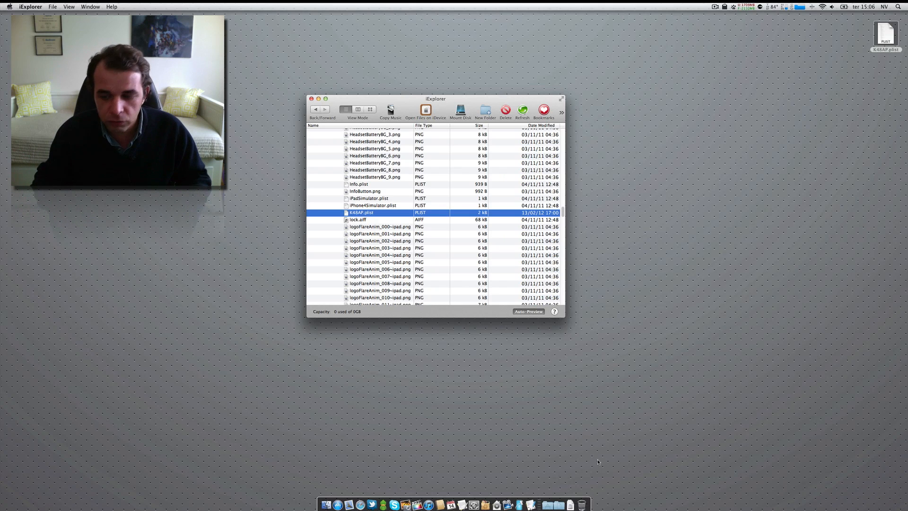
mouse_move(795, 431)
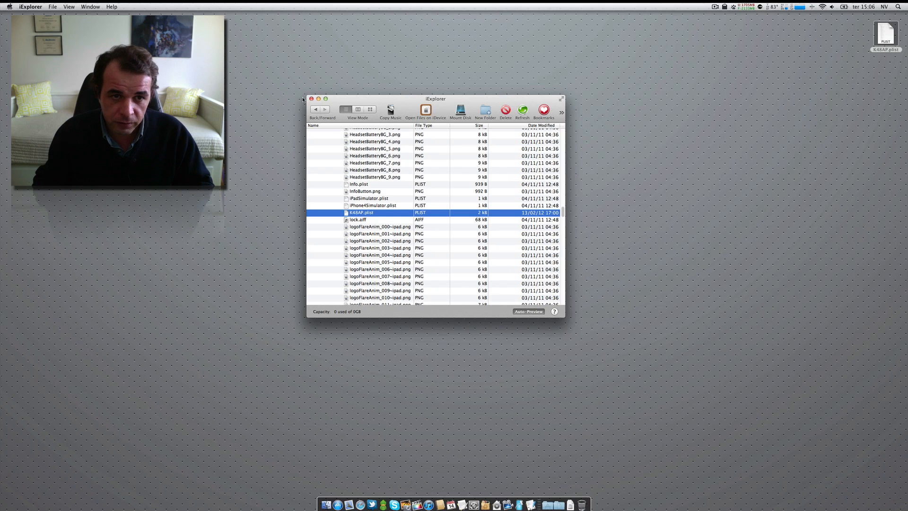
left_click(311, 98)
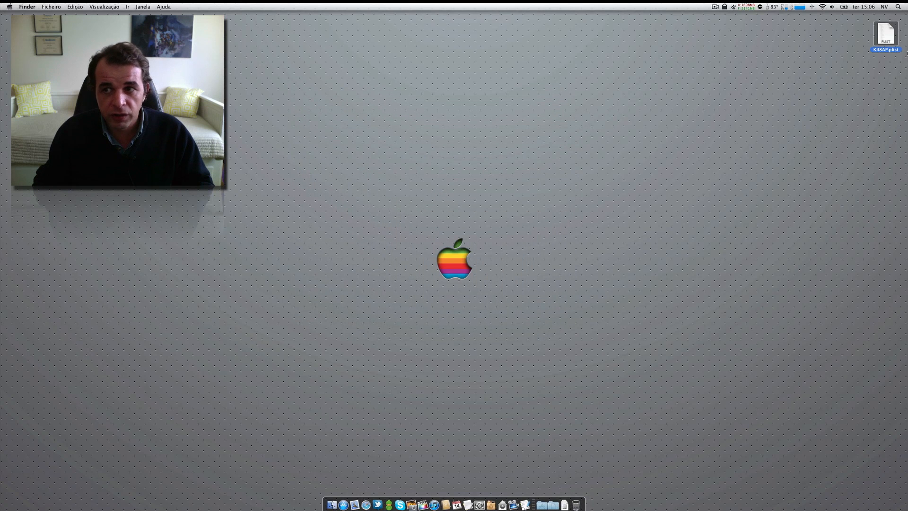
right_click(885, 33)
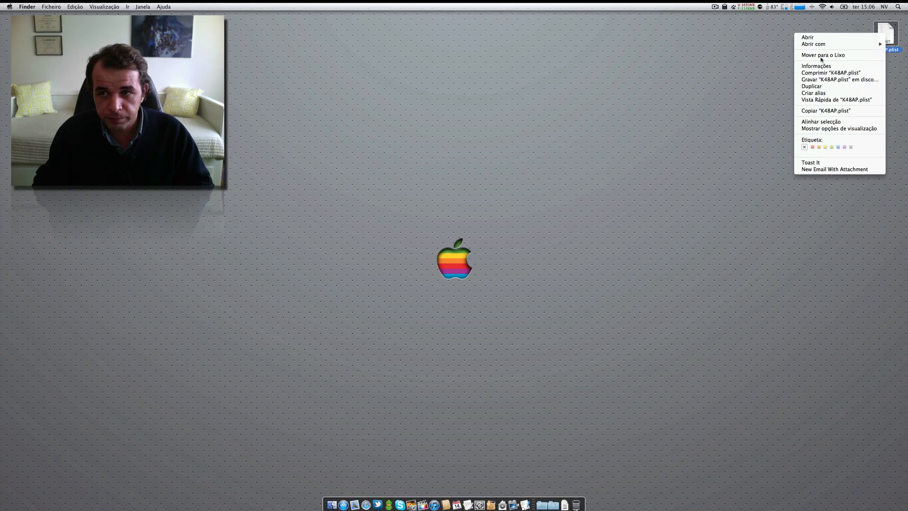